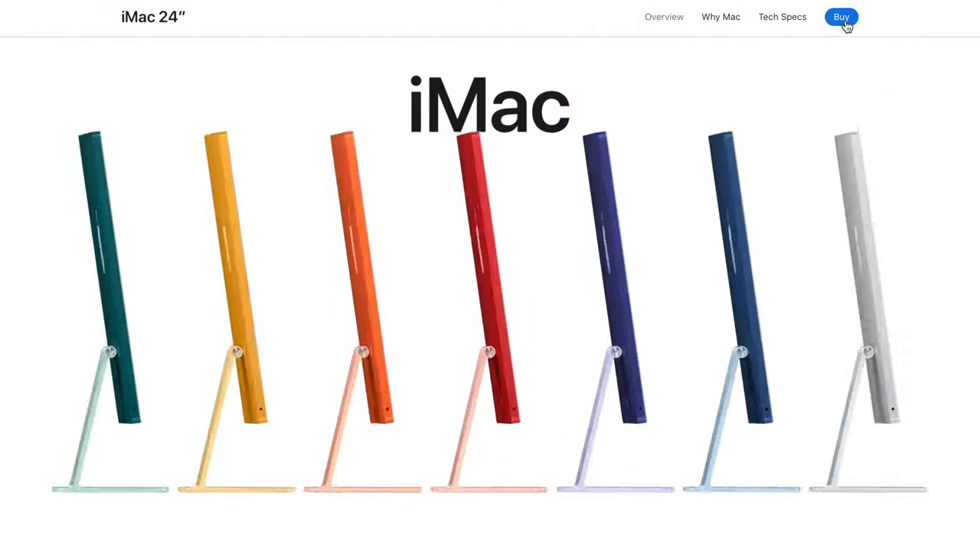
Go to the iMac 24-inch buy page and scroll to the model specs and prices from $1,299.00.
left_click(840, 17)
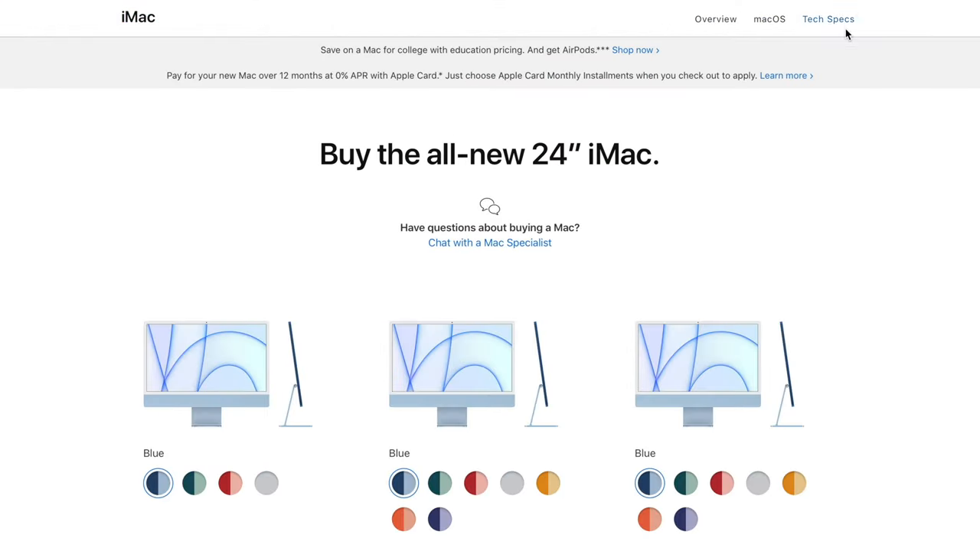
scroll("down", 3)
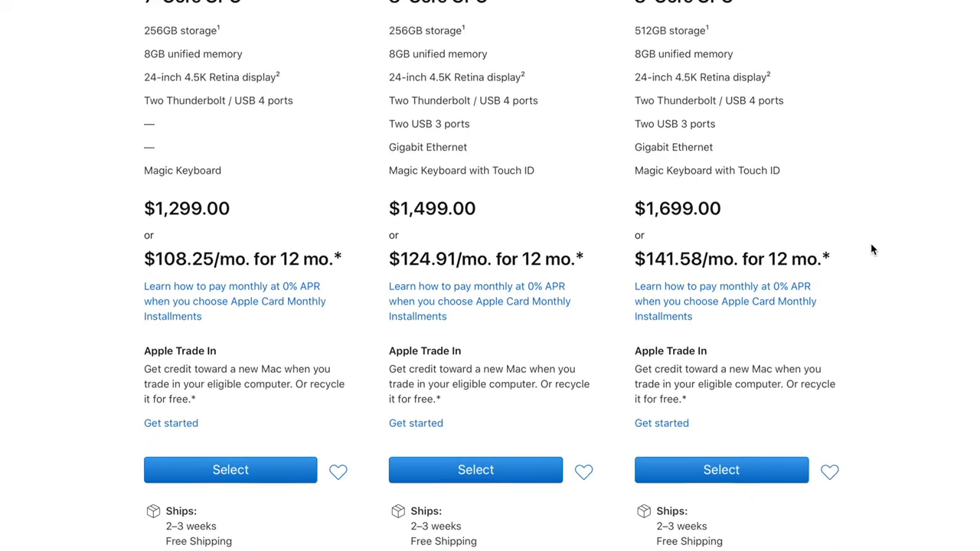
scroll("down", 3)
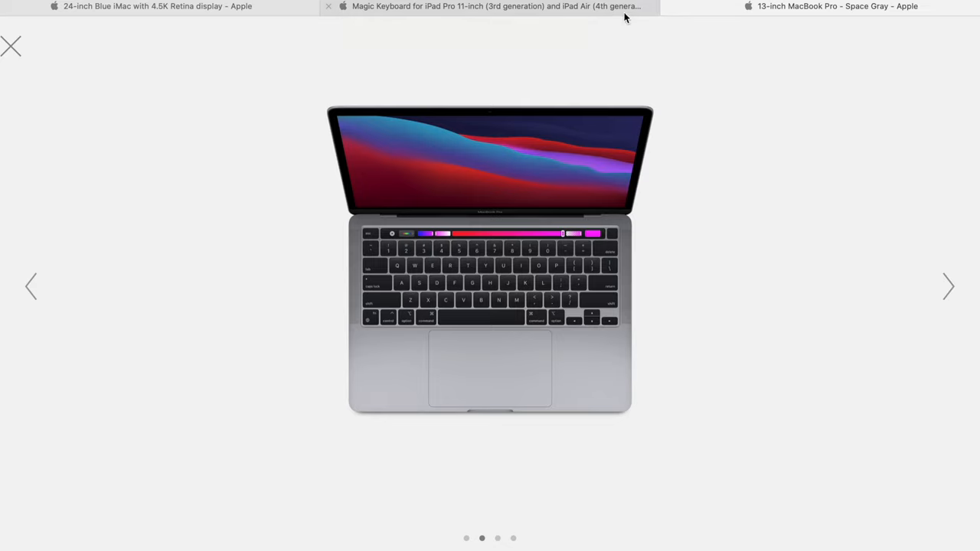
Return to the orange iMac configuration and view 'Which keyboard is right for you?' under Orange Keyboards.
left_click(949, 286)
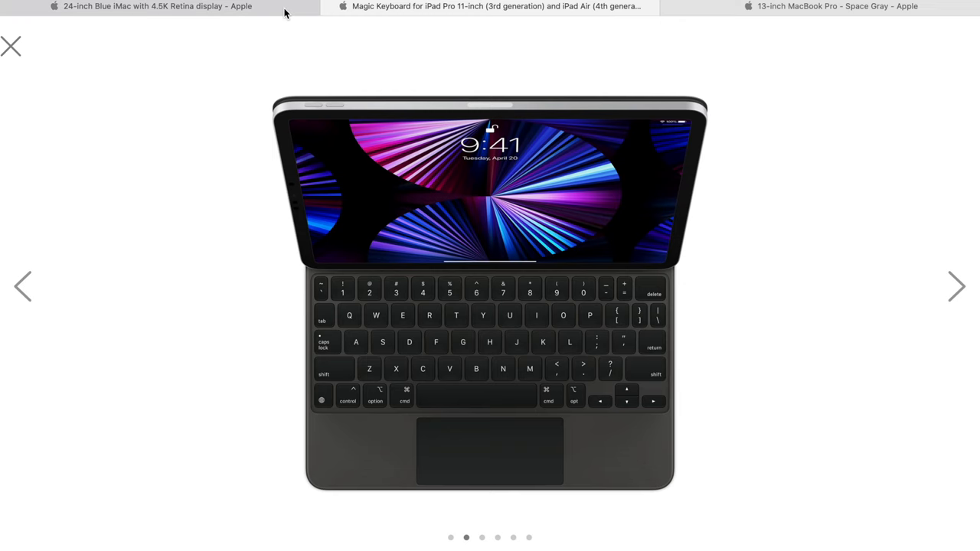
left_click(957, 287)
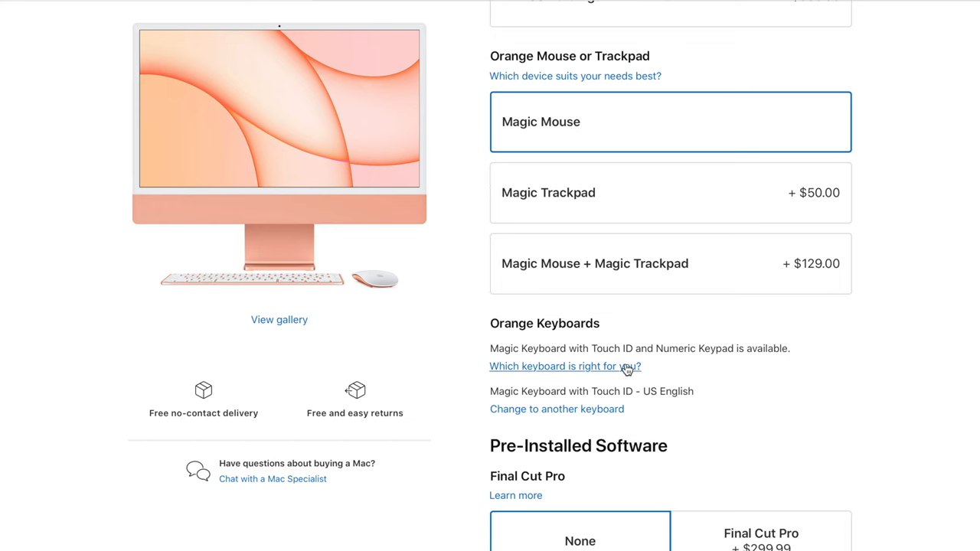
left_click(563, 366)
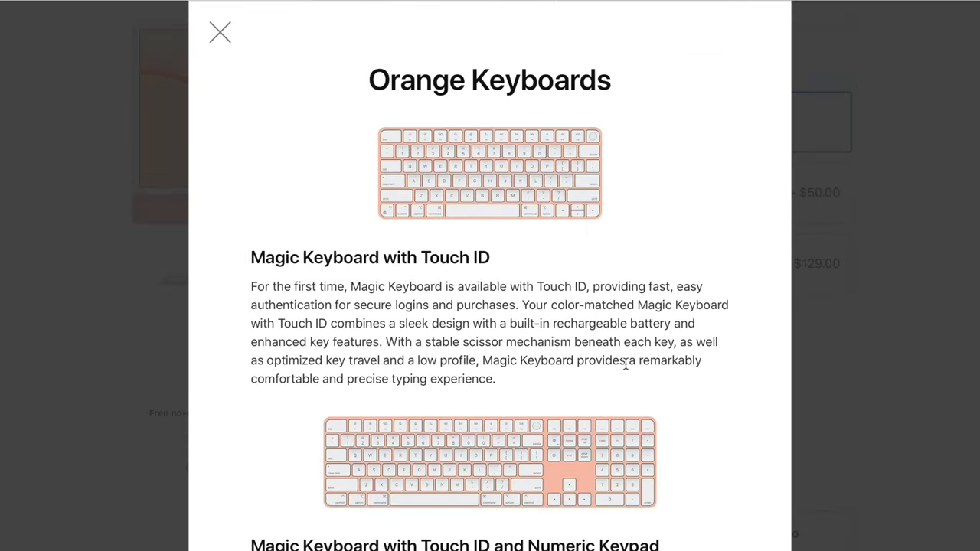
List the other keyboard layouts, then reach the pink iMac's Ethernet options with no Ethernet added.
left_click(221, 33)
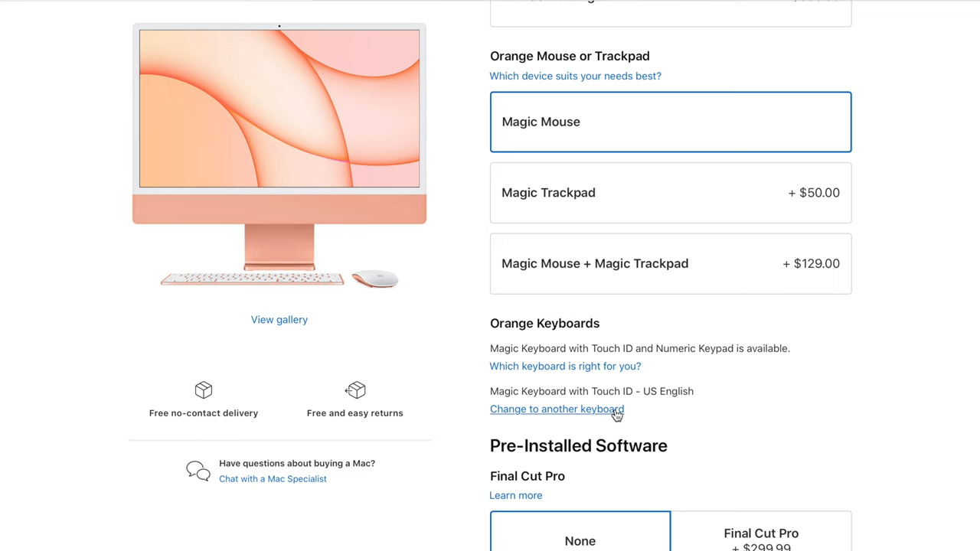
left_click(558, 409)
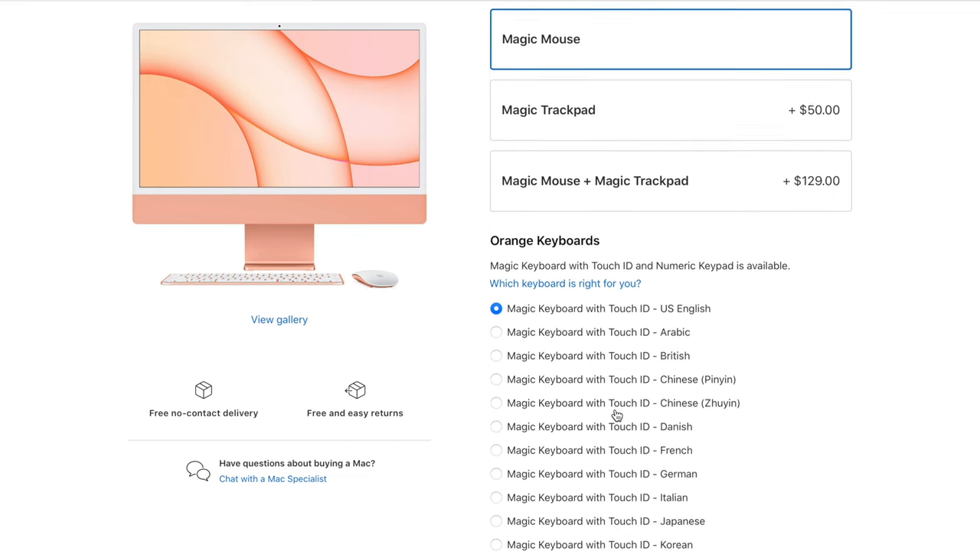
scroll("down", 3)
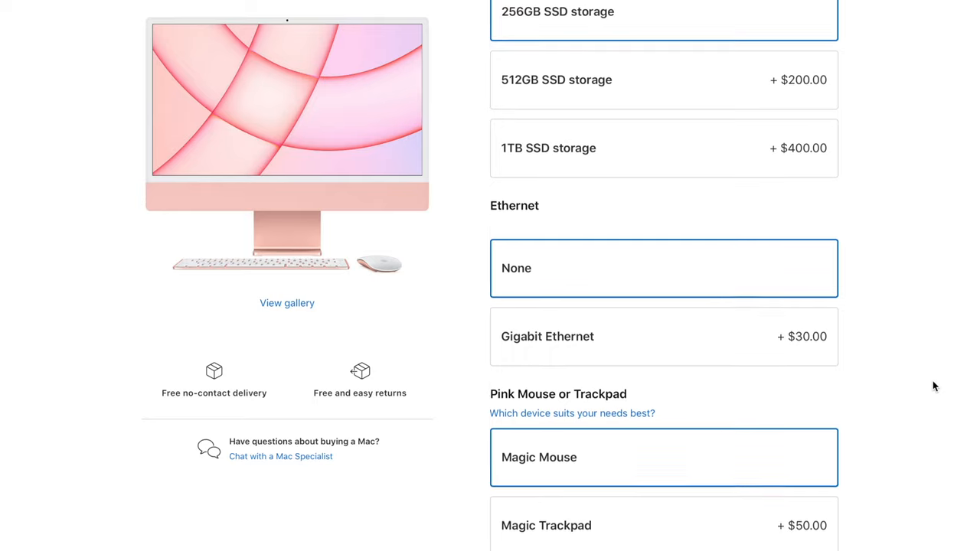
Go back to the Buy 24-inch iMac page comparing the Pink, Orange and Blue models.
scroll("down", 3)
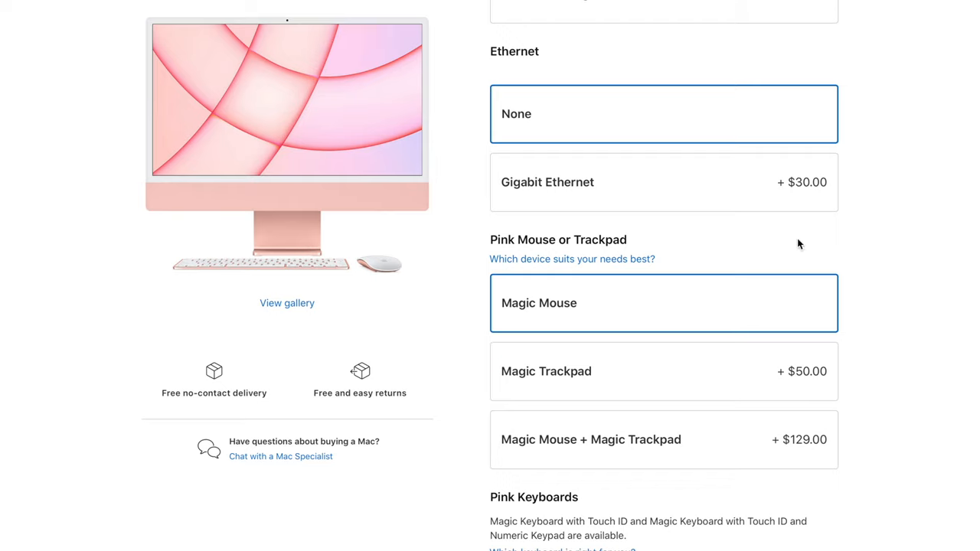
left_click(665, 182)
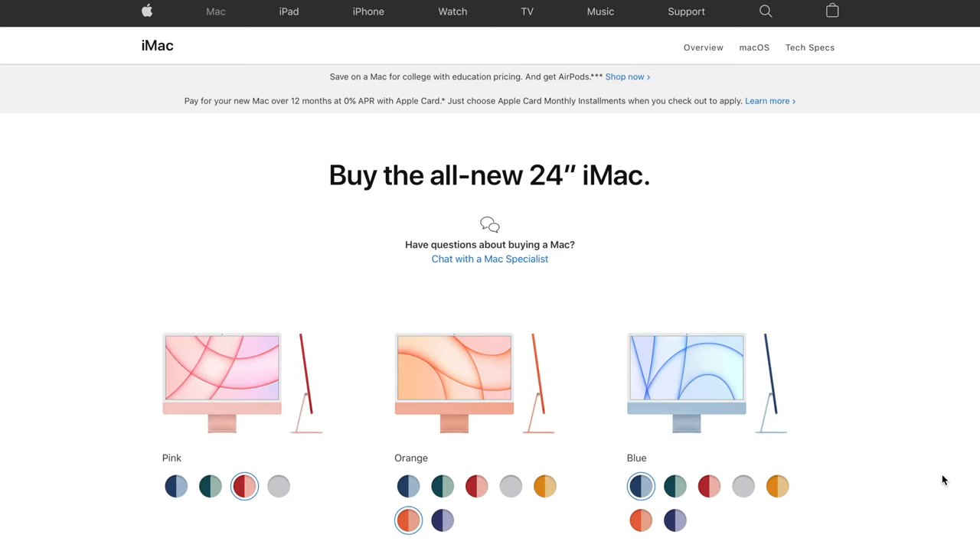
Scroll to the model comparison showing specs and prices of $1,299.00, $1,499.00 and $1,699.00.
scroll("down", 3)
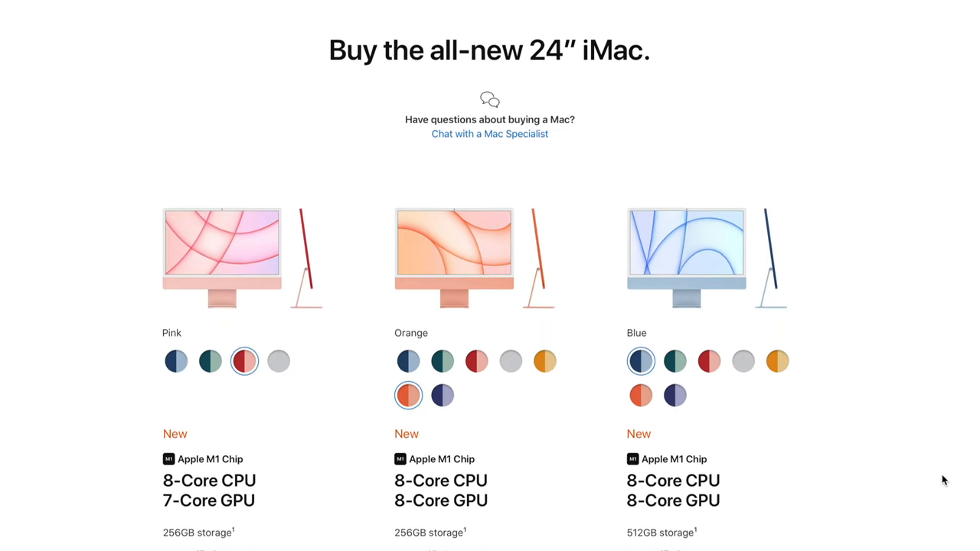
scroll("down", 3)
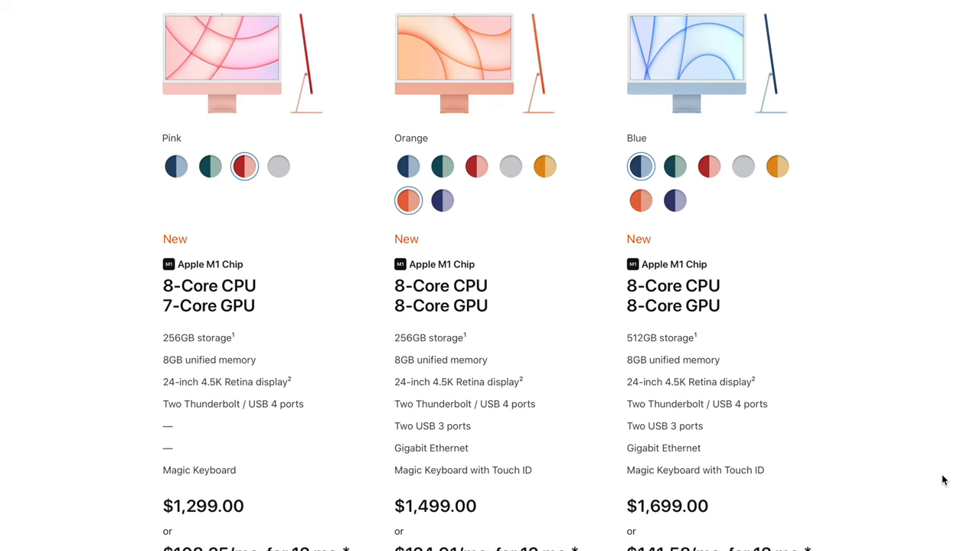